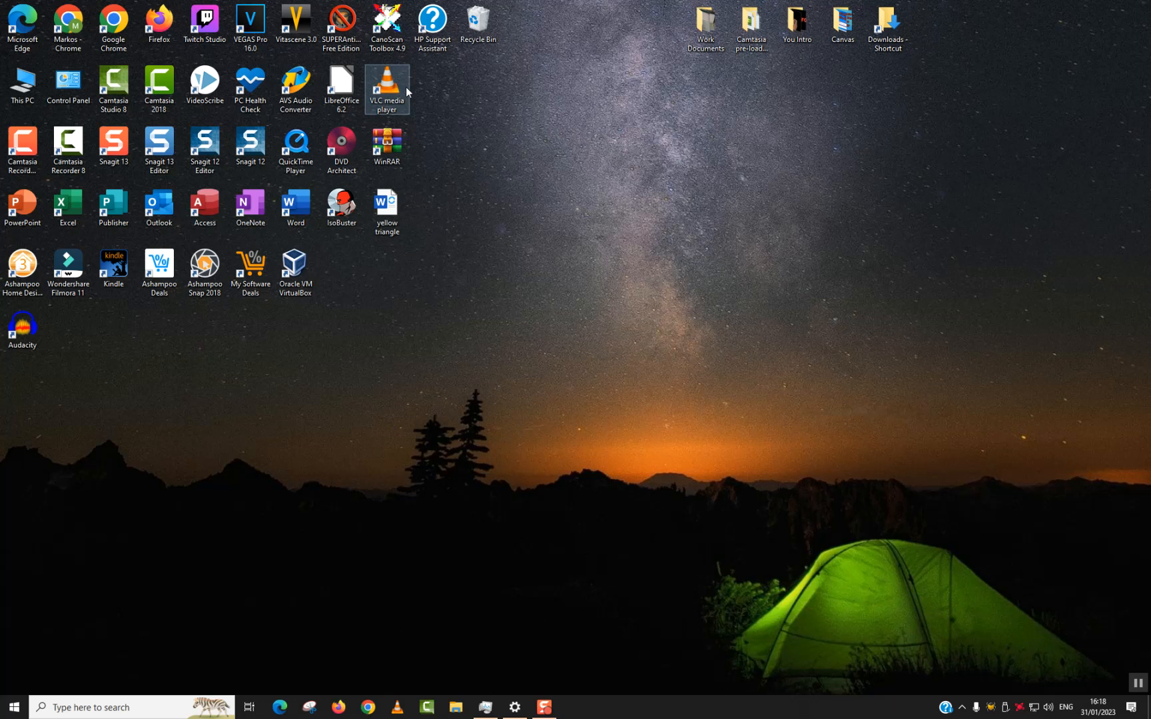
Step: Launch Google Chrome from the desktop and enter debian.org as the address
click(23, 84)
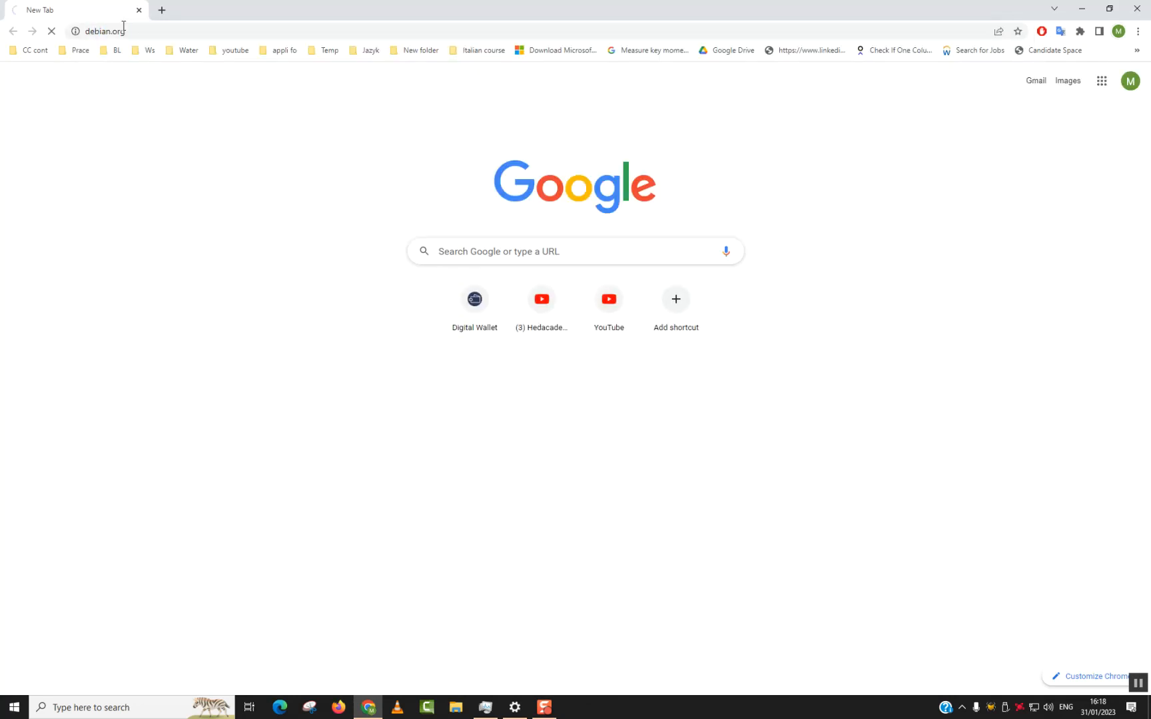
Step: Load the Debian homepage and go to its download page for the Debian 11 netinst ISO
key(Enter)
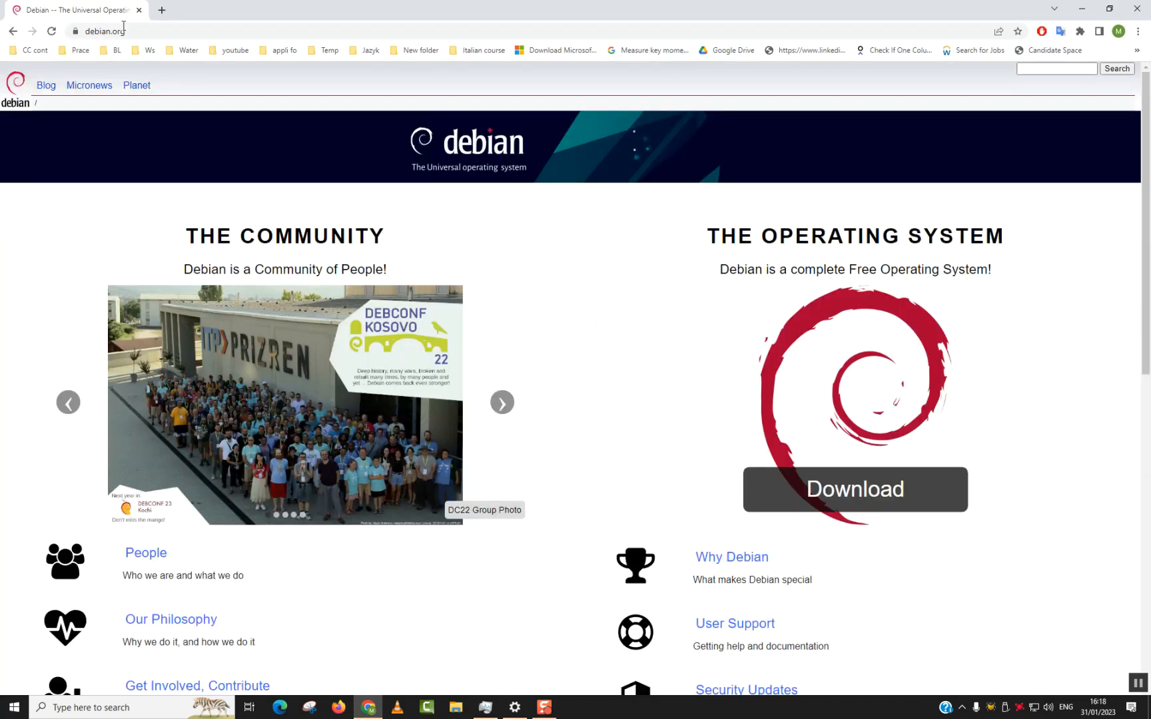
mouse_move(854, 489)
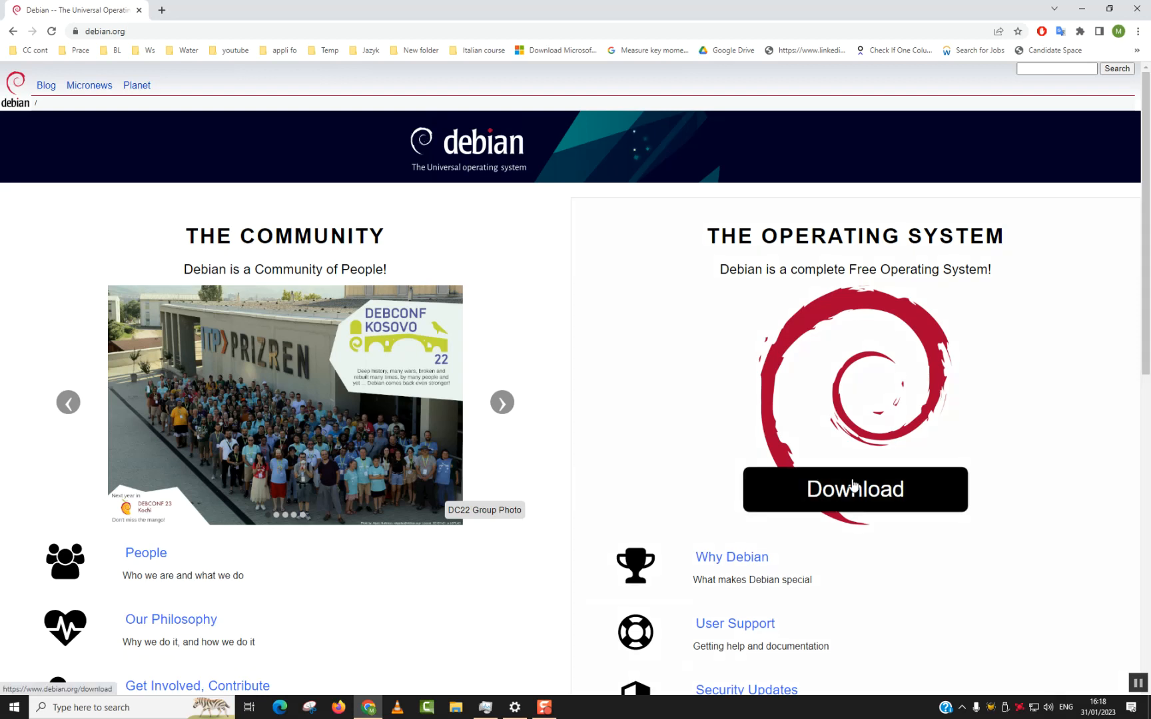
click(854, 491)
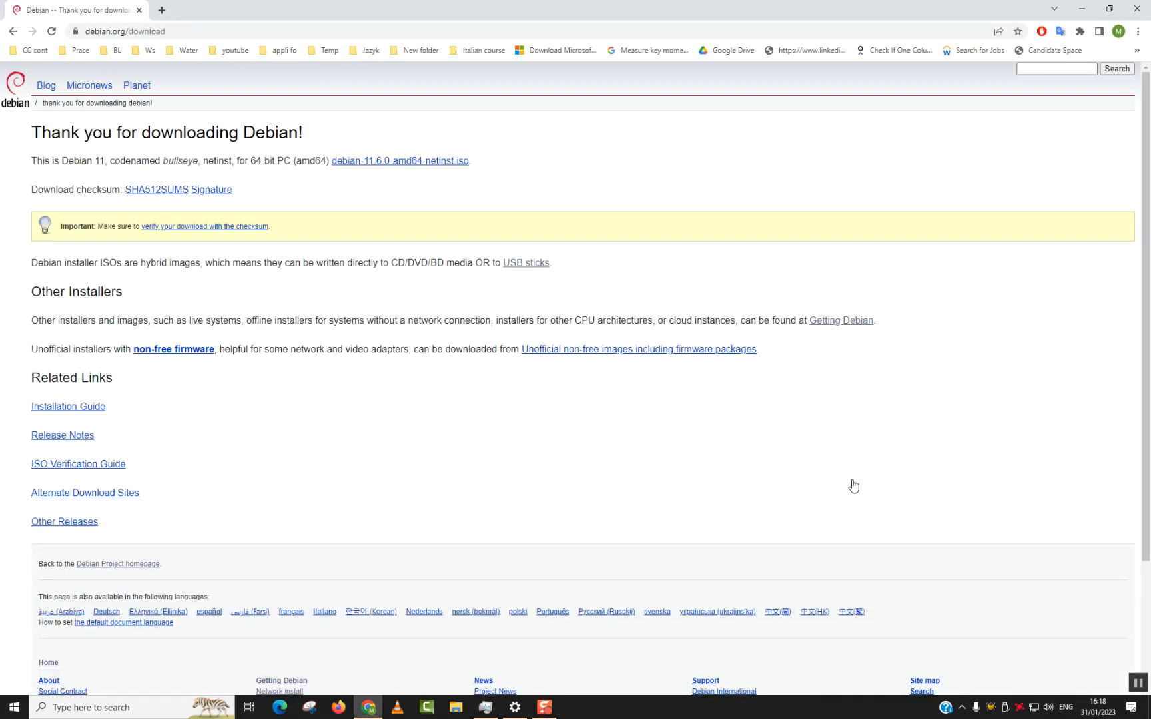
mouse_move(223, 149)
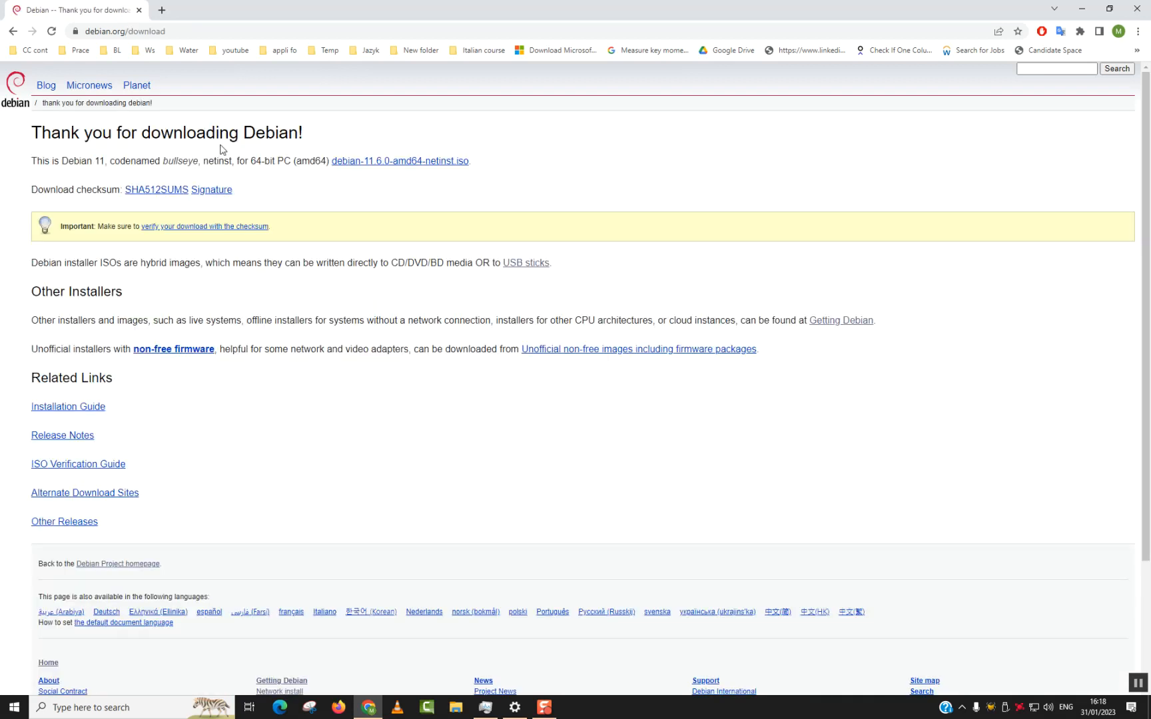
mouse_move(206, 181)
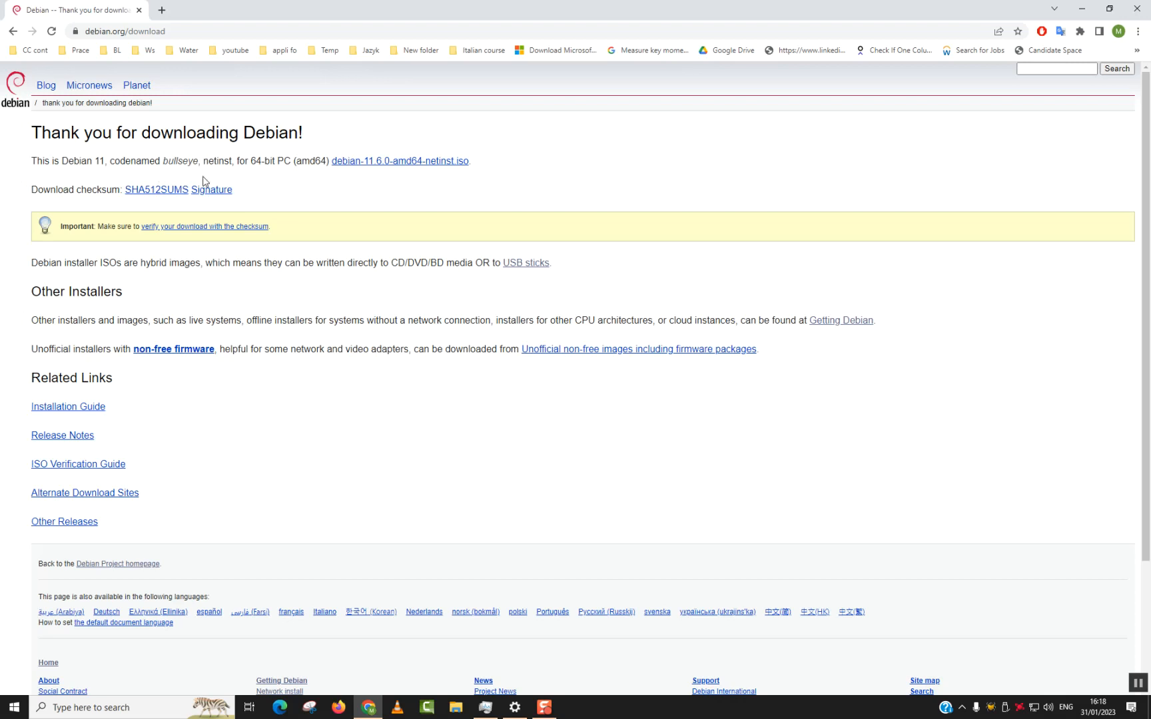
mouse_move(399, 161)
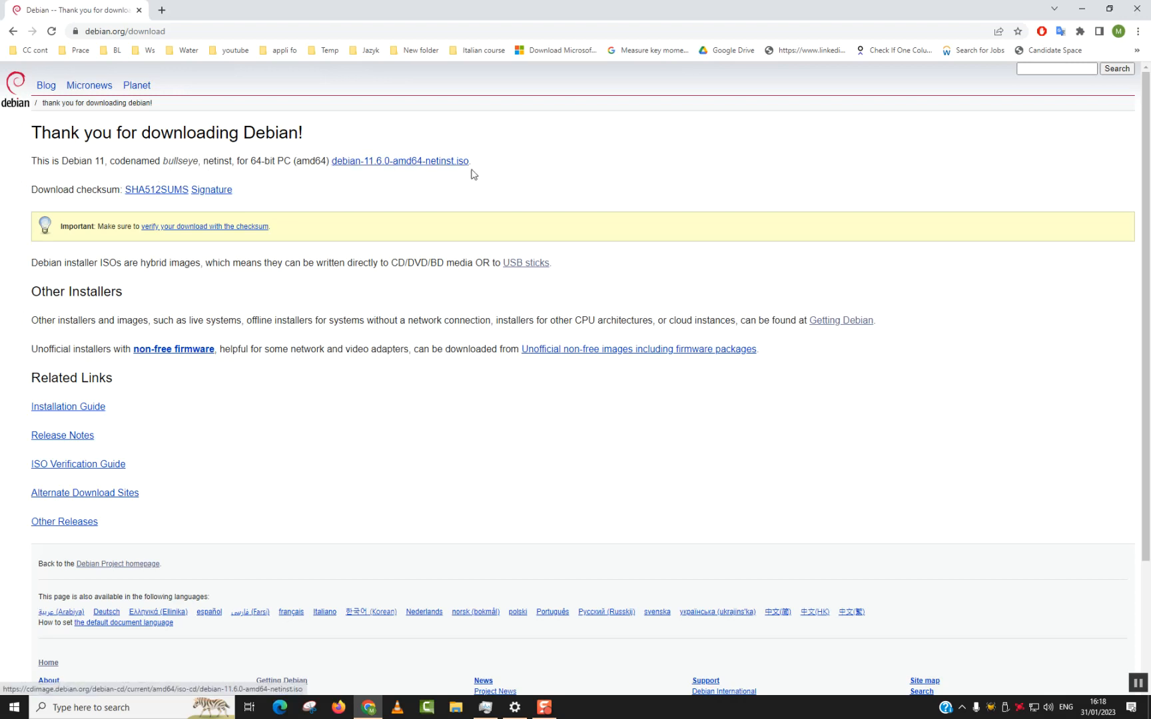
mouse_move(465, 163)
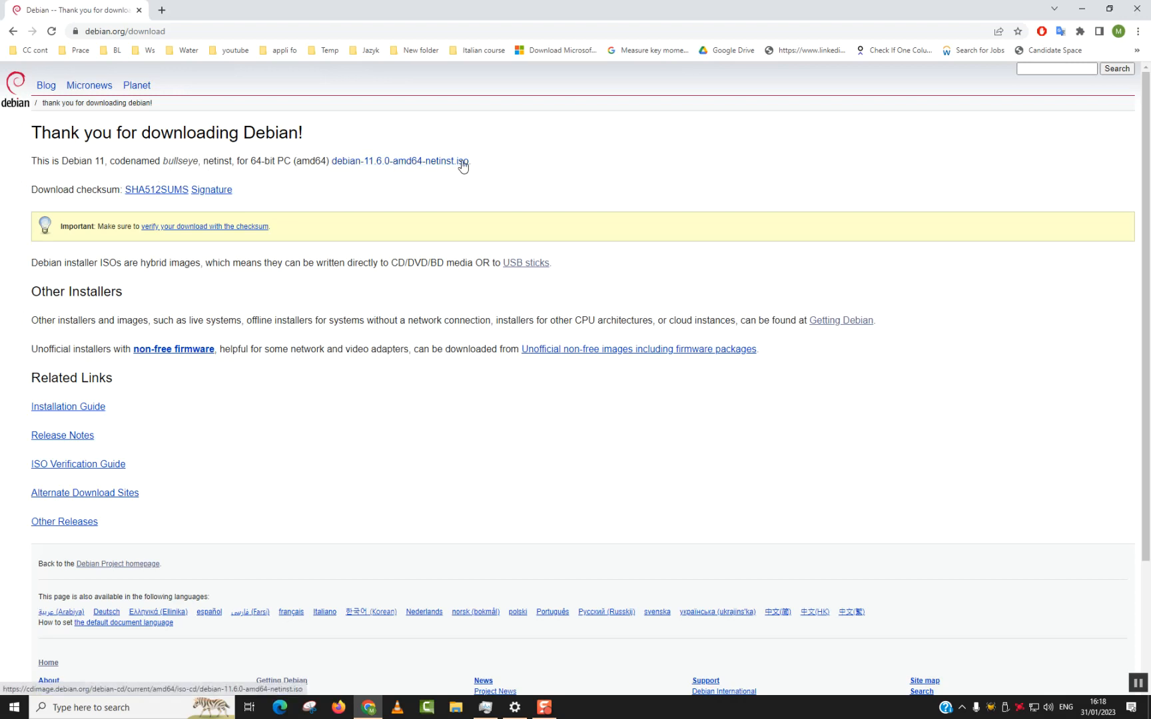
Step: Download the debian-11.6.0-amd64-netinst.iso and bring up File Explorer from the taskbar
click(398, 161)
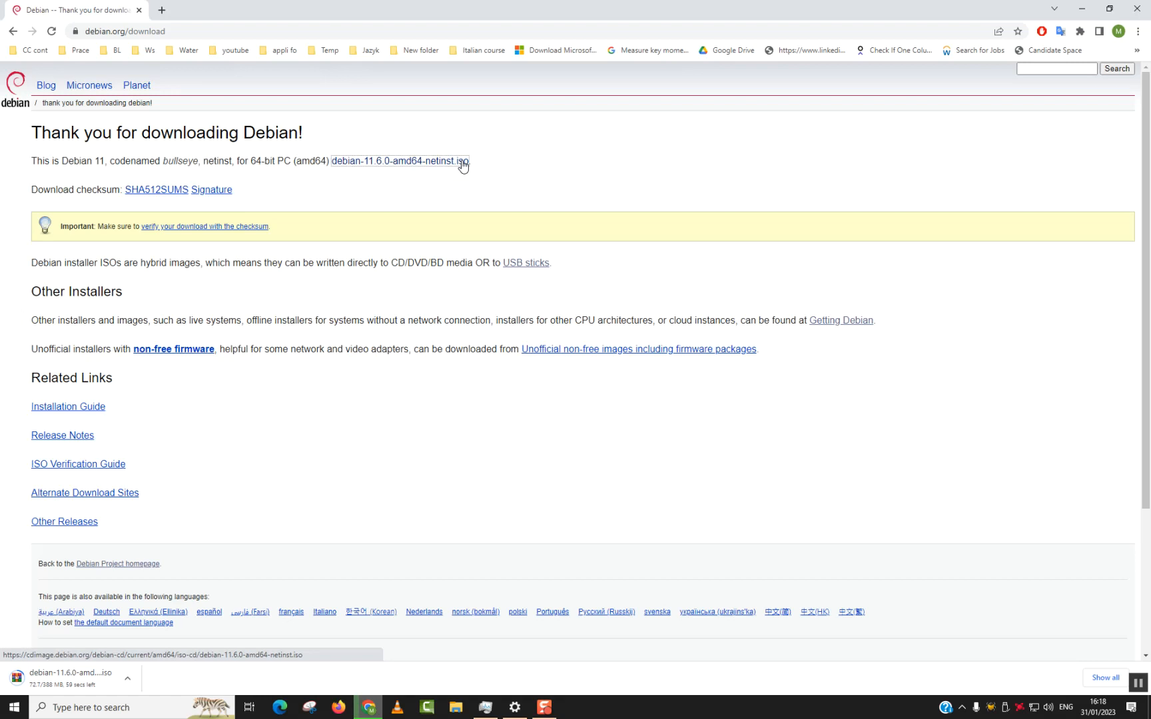
click(12, 707)
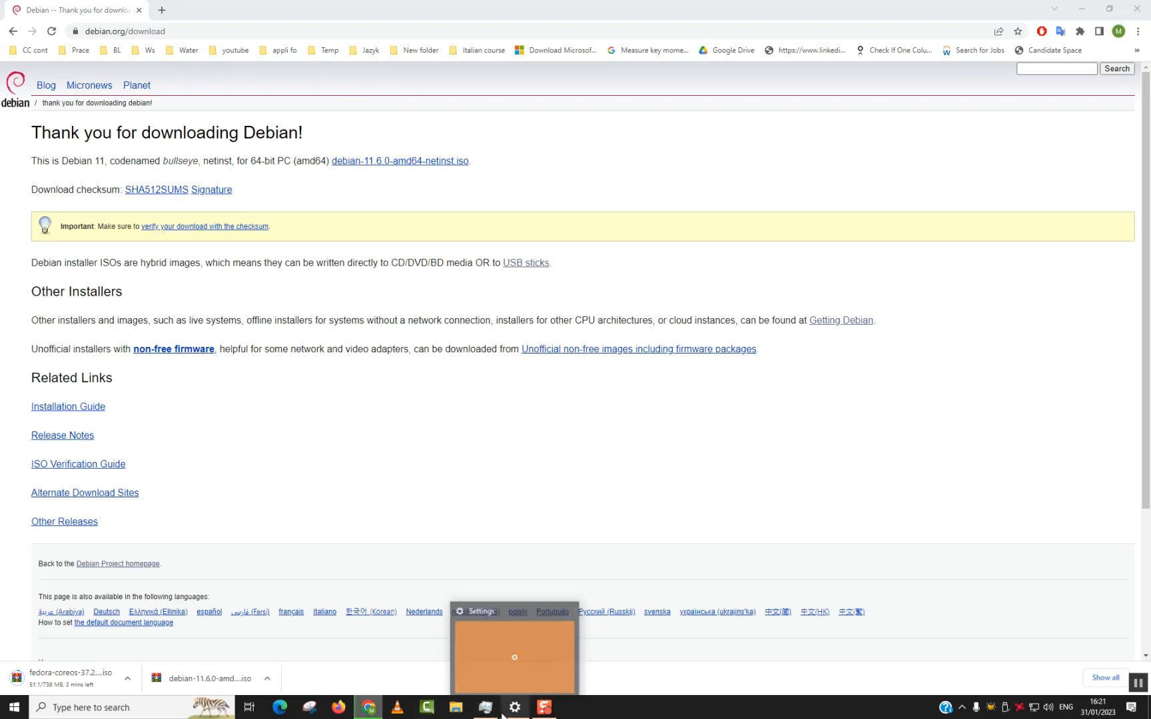
click(455, 708)
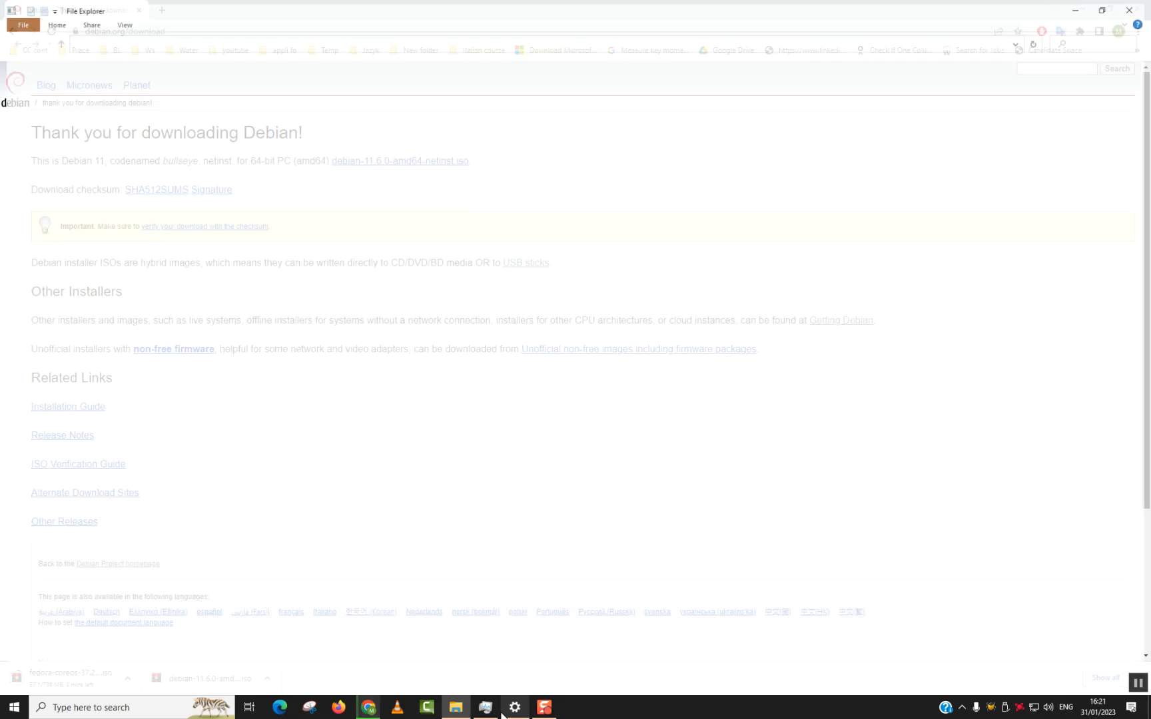
Step: Show the Downloads folder and select the 388 MB debian-11.6.0-amd64-netinst file
click(454, 713)
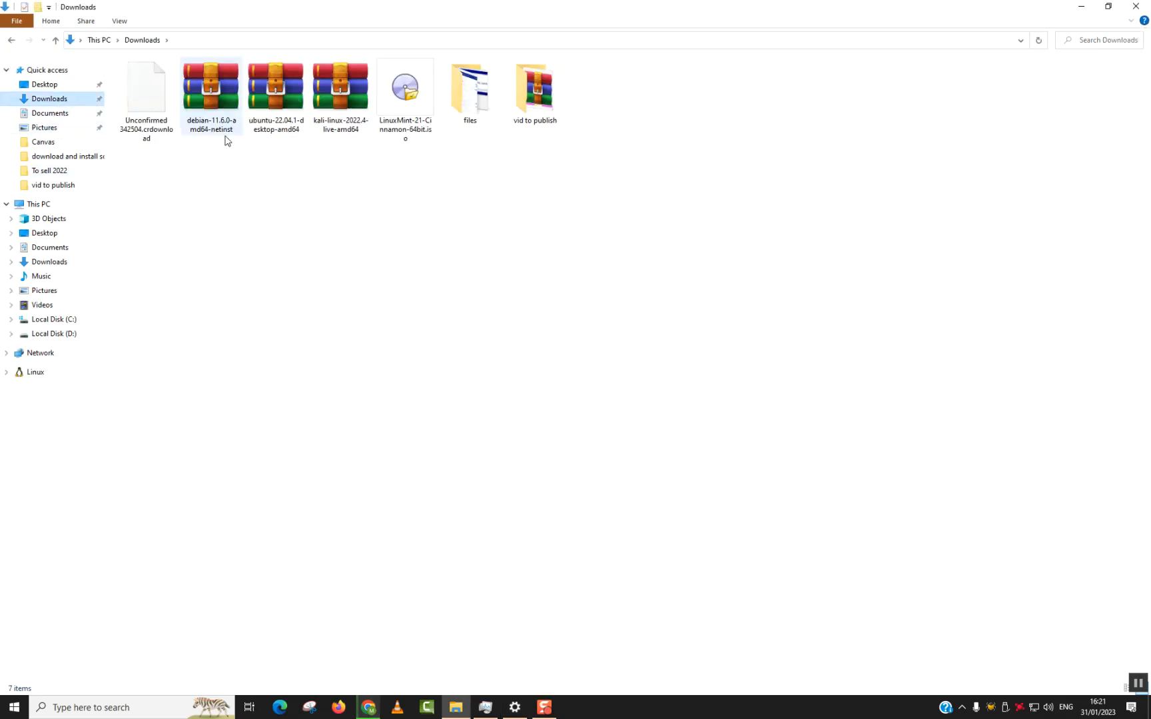
click(211, 88)
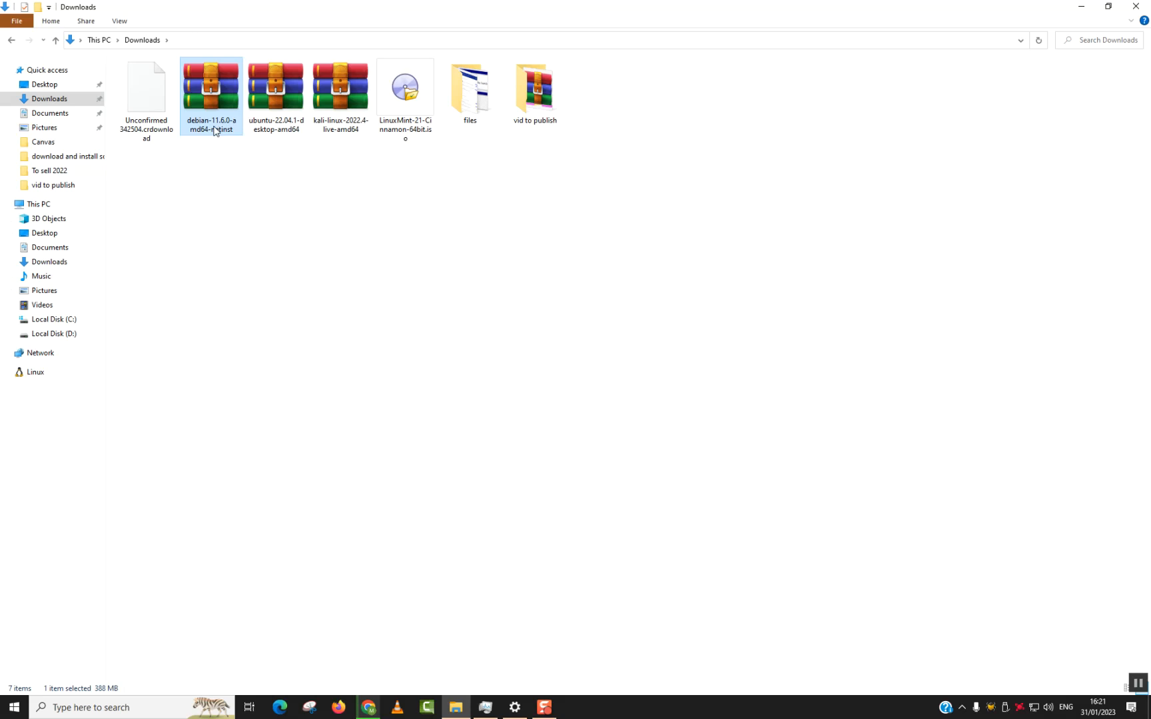
mouse_move(213, 99)
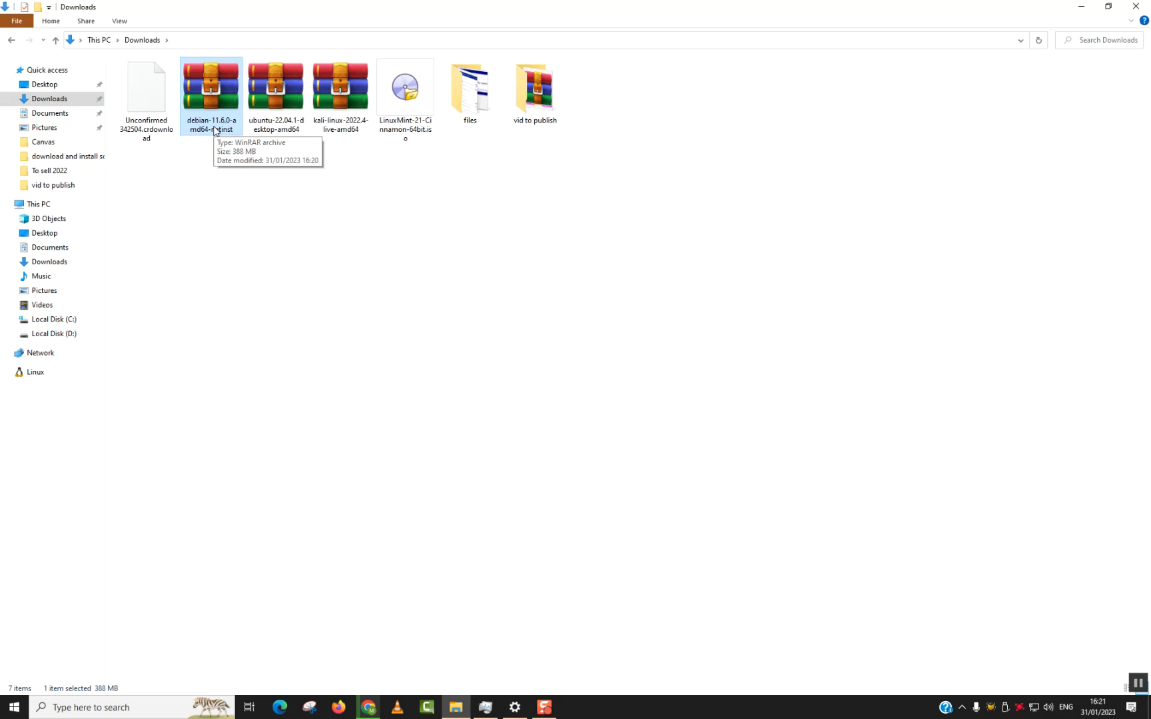
mouse_move(1038, 513)
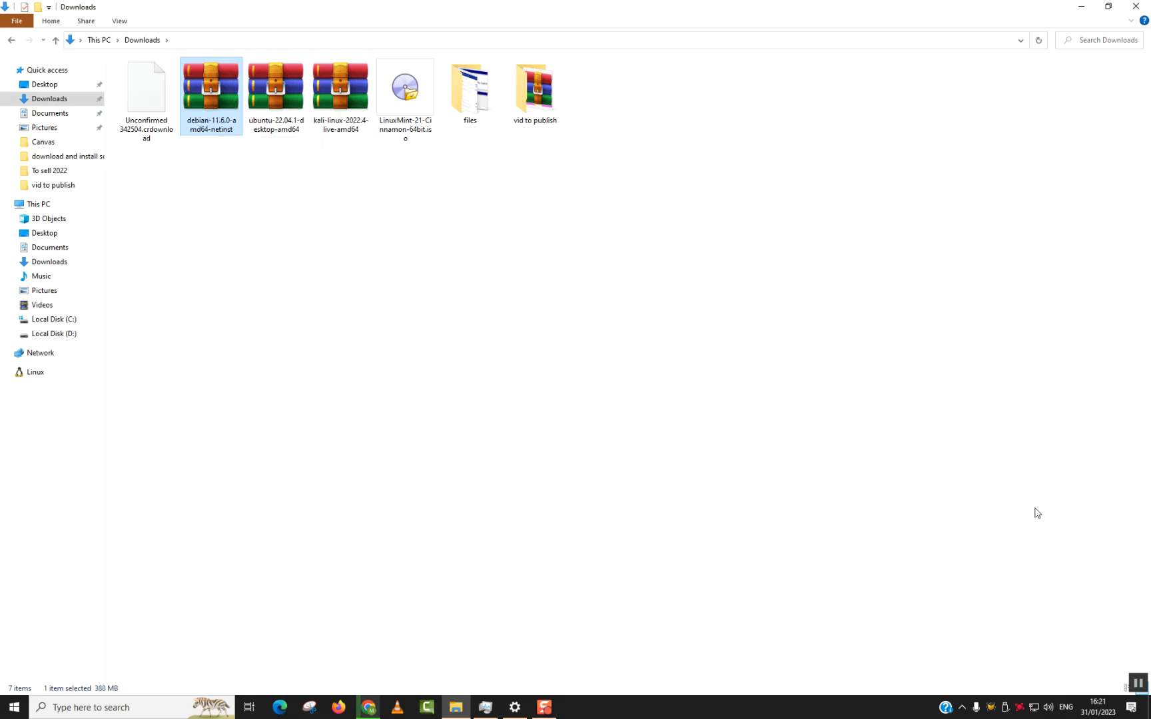